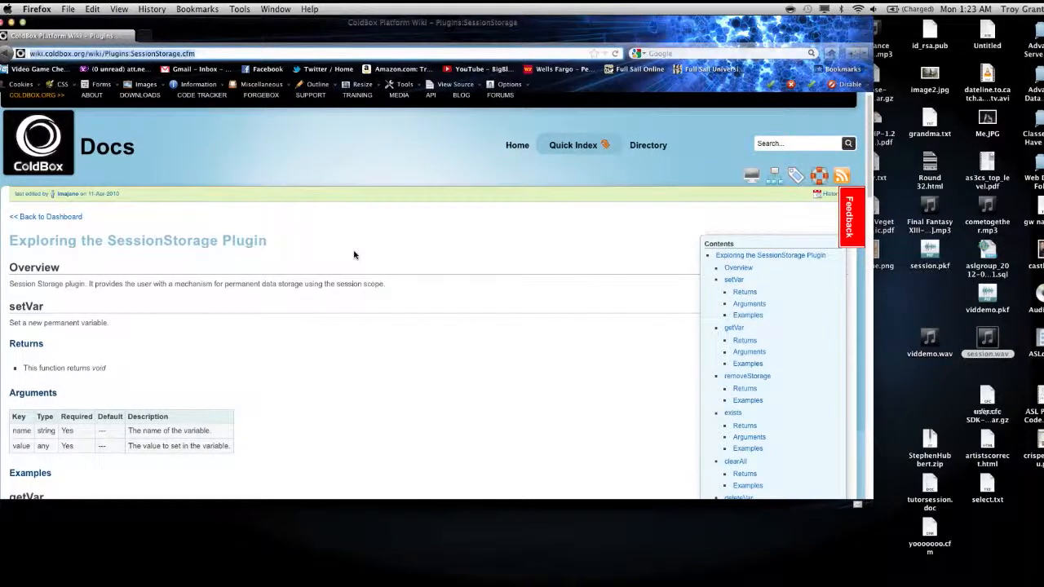
Scroll through General.cfc to the setVar('loggedin') storage call in the index function
{"action": "scroll", "scroll_direction": "down", "scroll_amount": 3}
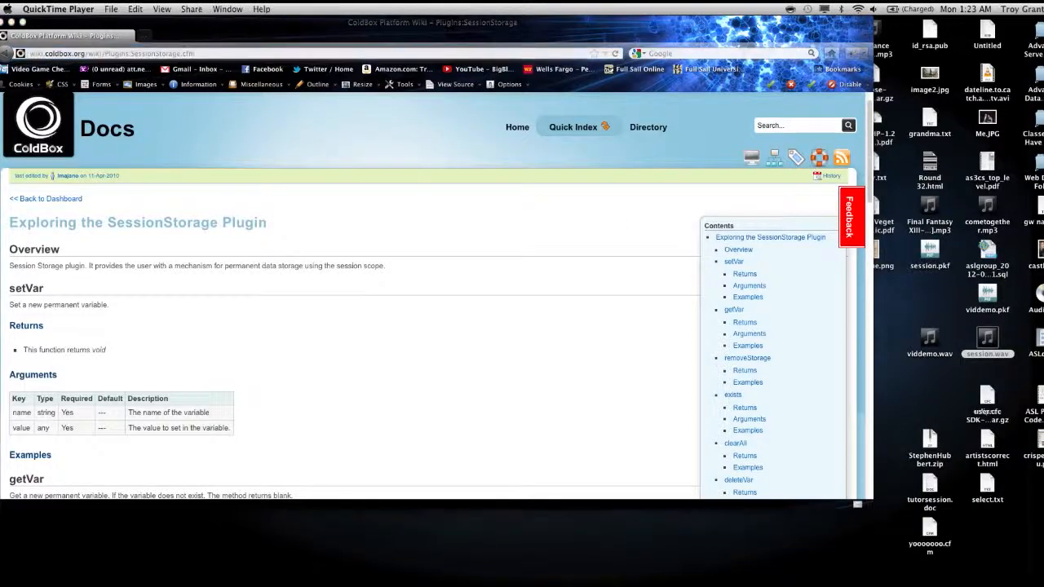
{"action": "mouse_move", "coordinate": [412, 352]}
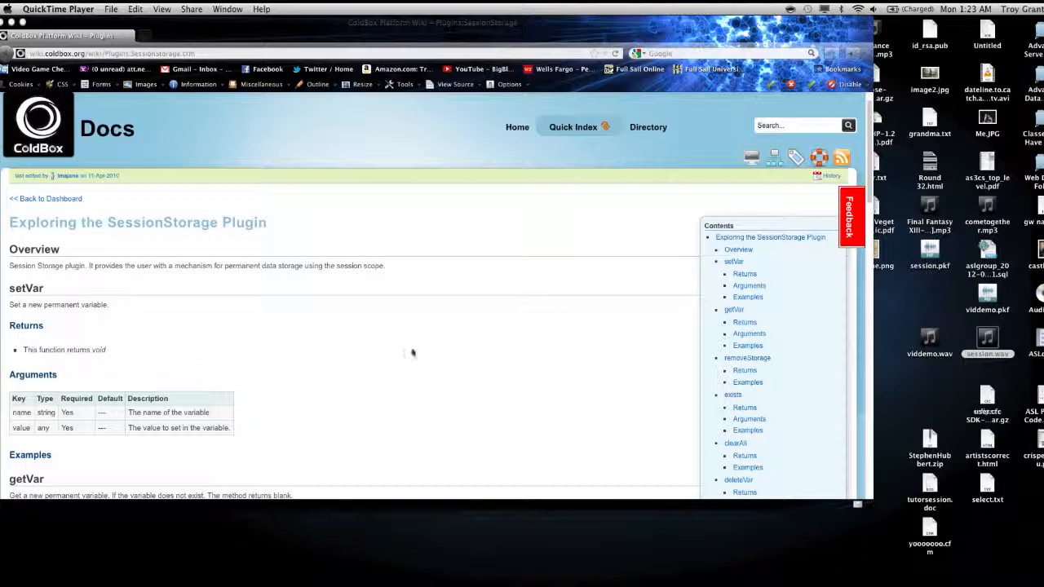
{"action": "mouse_move", "coordinate": [416, 362]}
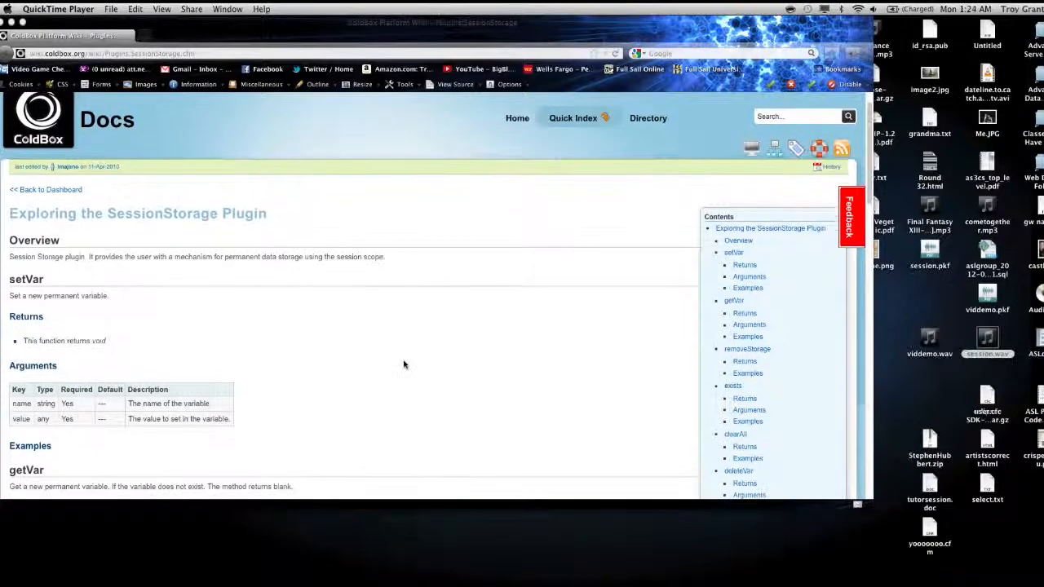
{"action": "scroll", "scroll_direction": "down", "scroll_amount": 3}
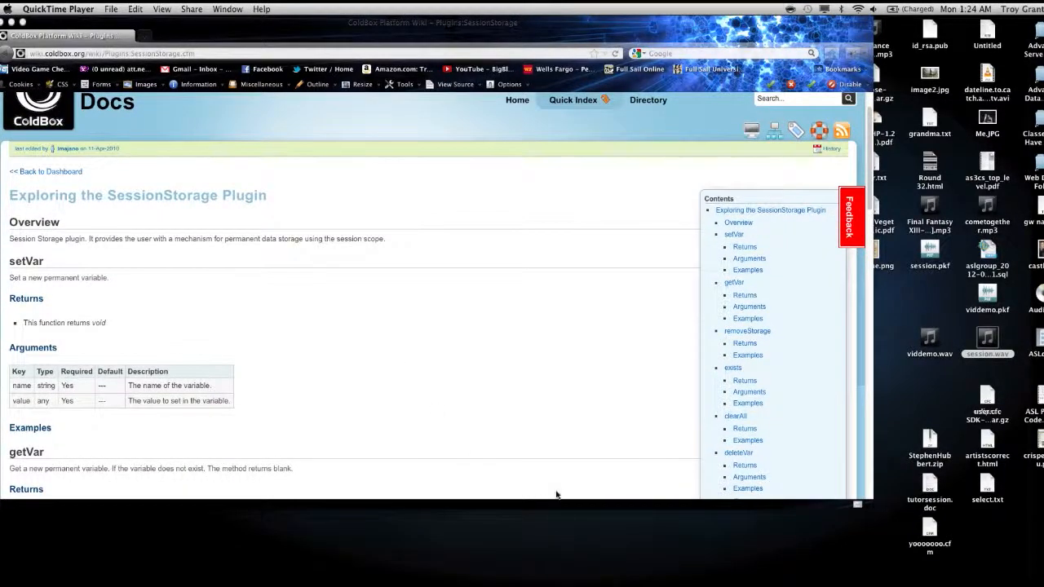
{"action": "mouse_move", "coordinate": [554, 519]}
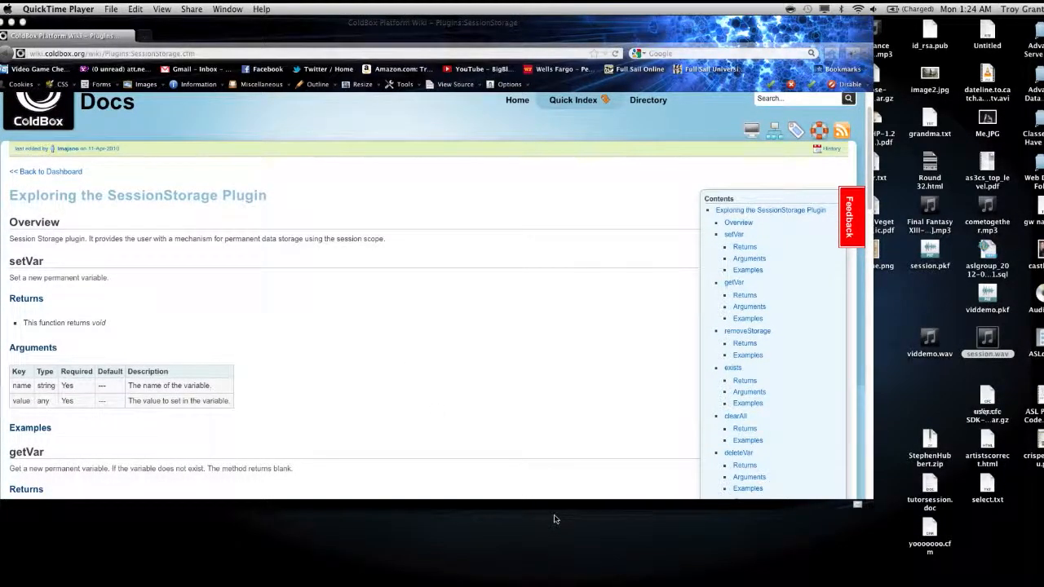
{"action": "scroll", "scroll_direction": "down", "scroll_amount": 3}
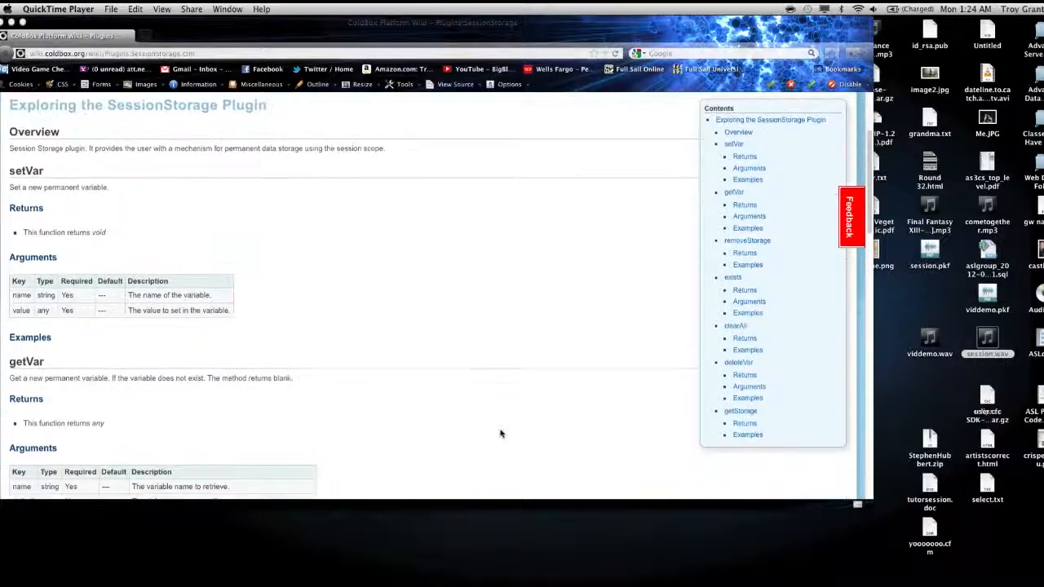
{"action": "scroll", "scroll_direction": "down", "scroll_amount": 3}
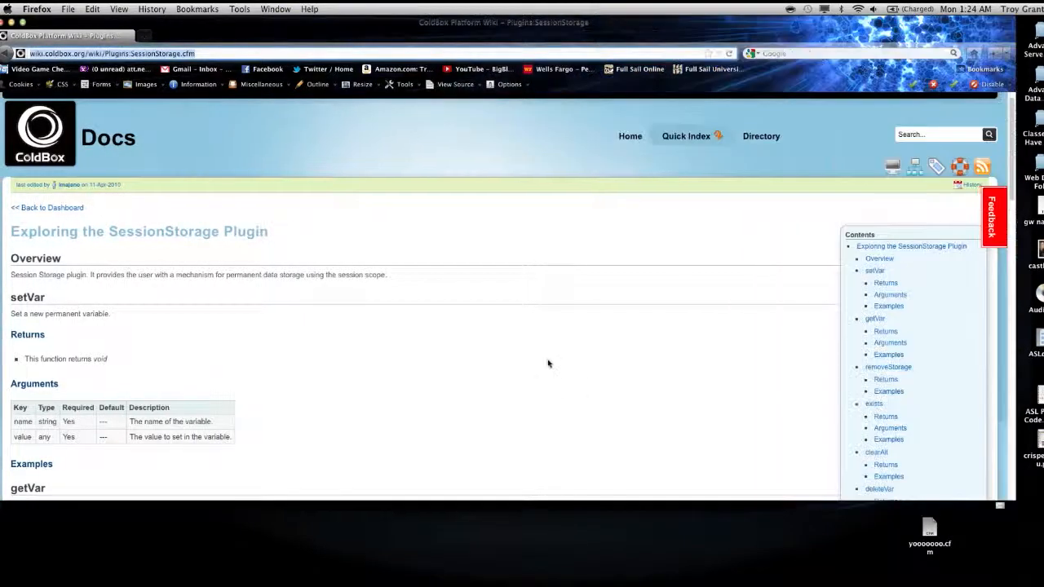
{"action": "scroll", "scroll_direction": "down", "scroll_amount": 3}
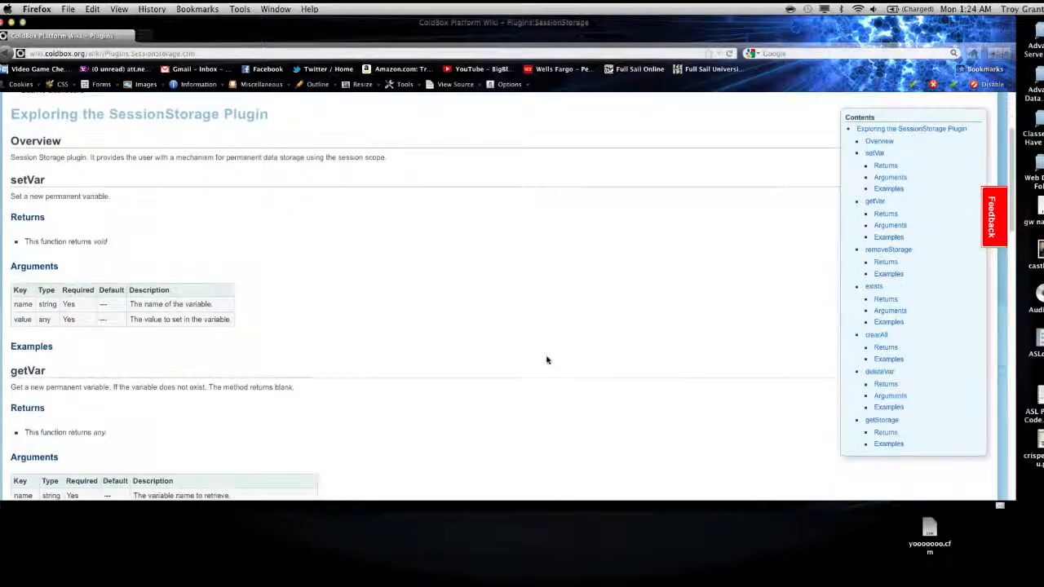
{"action": "scroll", "scroll_direction": "down", "scroll_amount": 3}
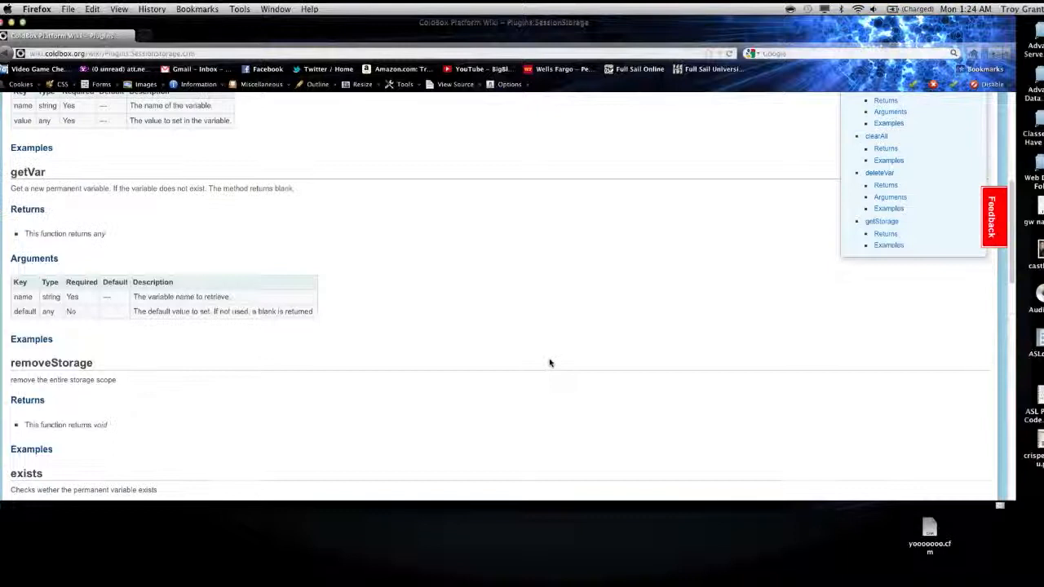
{"action": "scroll", "scroll_direction": "up", "scroll_amount": 3}
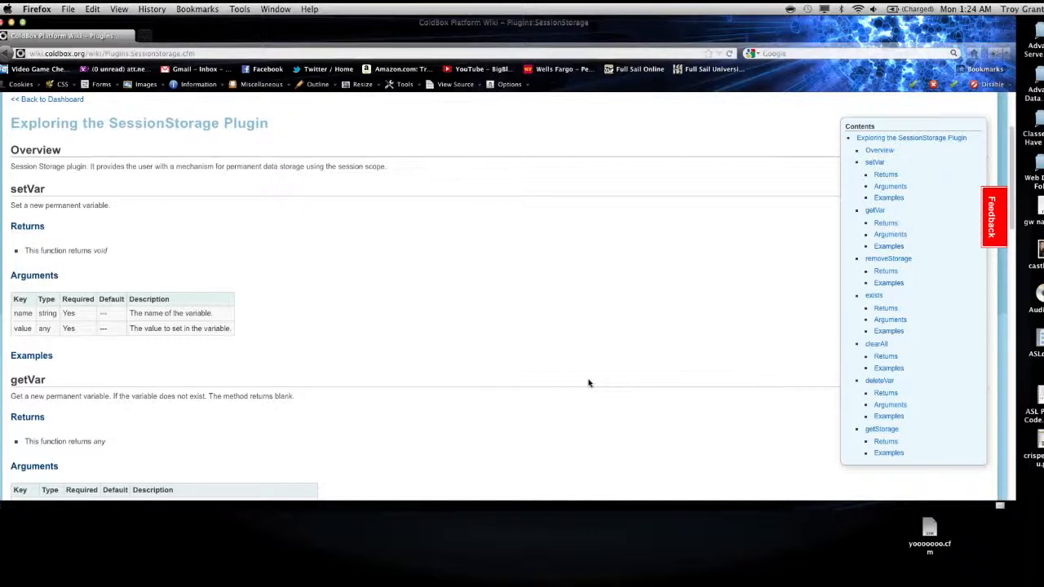
{"action": "scroll", "scroll_direction": "down", "scroll_amount": 3}
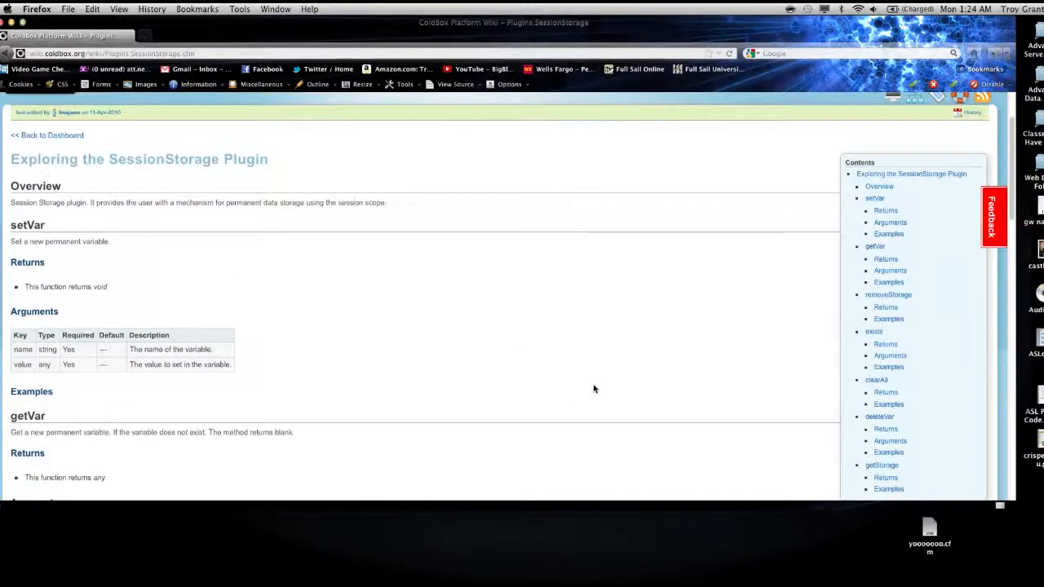
{"action": "mouse_move", "coordinate": [467, 425]}
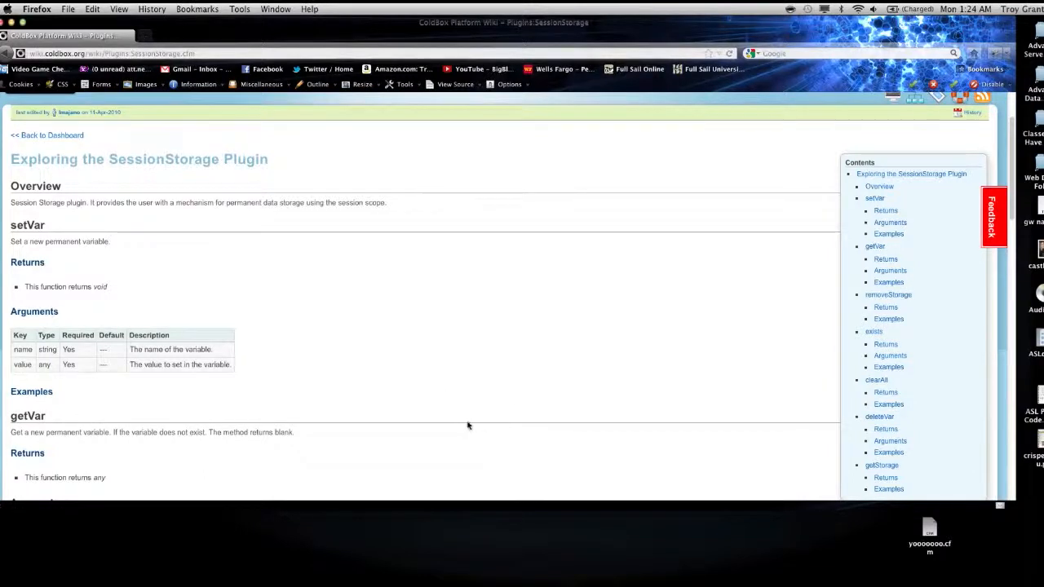
{"action": "scroll", "scroll_direction": "down", "scroll_amount": 3}
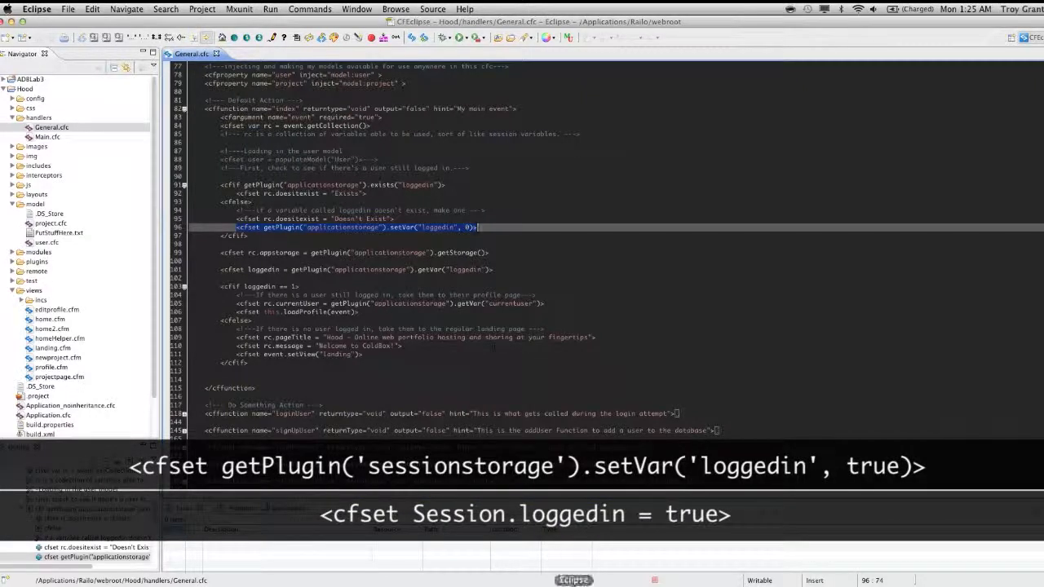
{"action": "scroll", "scroll_direction": "down", "scroll_amount": 3}
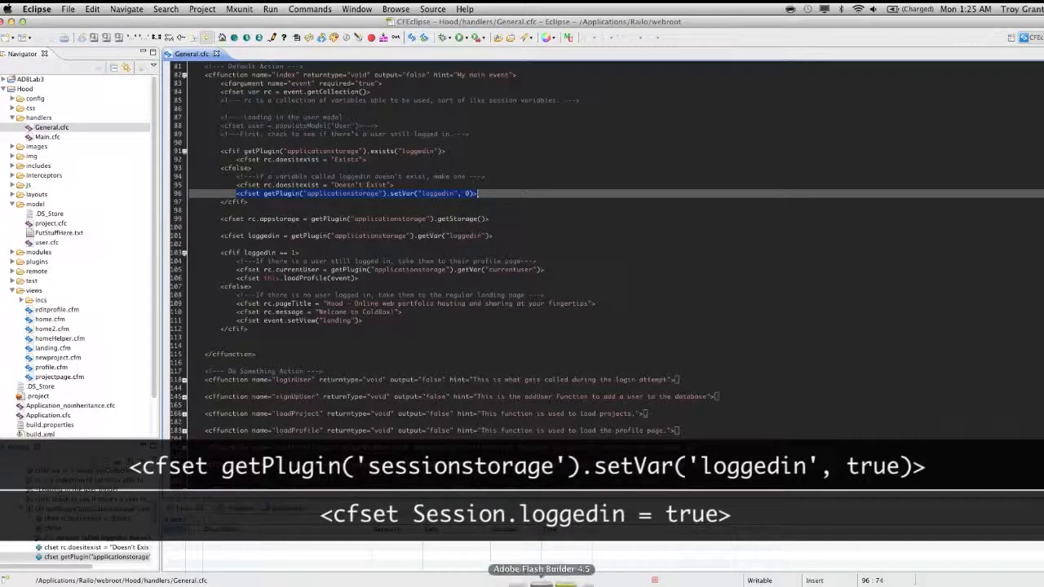
{"action": "mouse_move", "coordinate": [301, 569]}
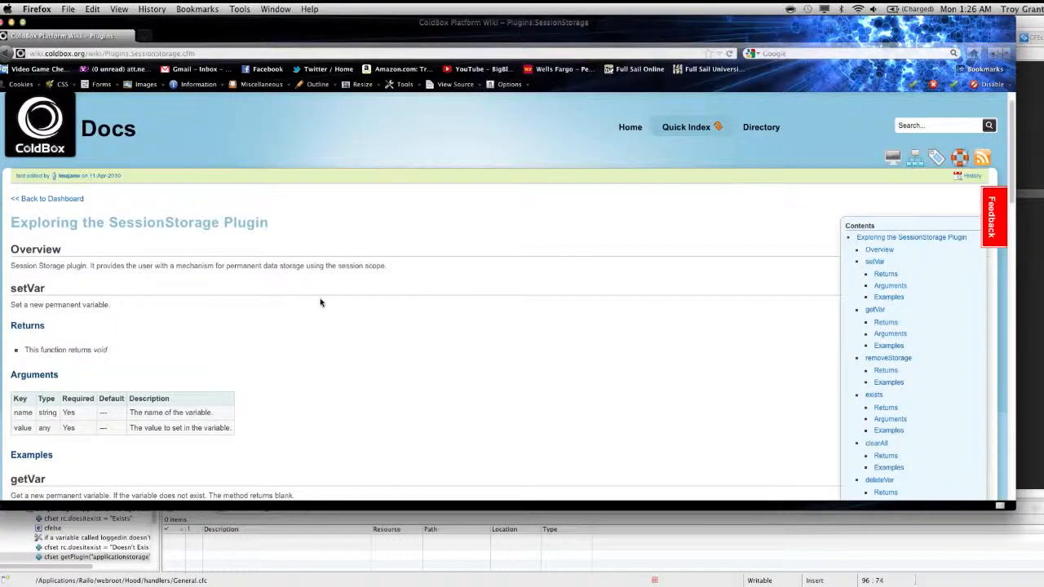
Scroll the SessionStorage wiki page down to the getVar section and its getVar('loggedin') example
{"action": "scroll", "scroll_direction": "down", "scroll_amount": 3}
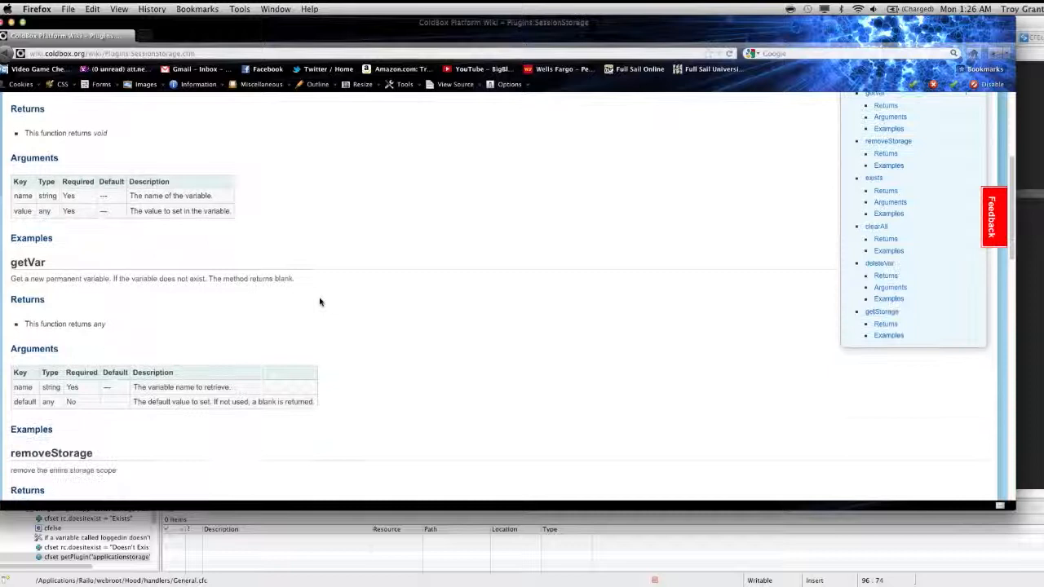
{"action": "scroll", "scroll_direction": "down", "scroll_amount": 3}
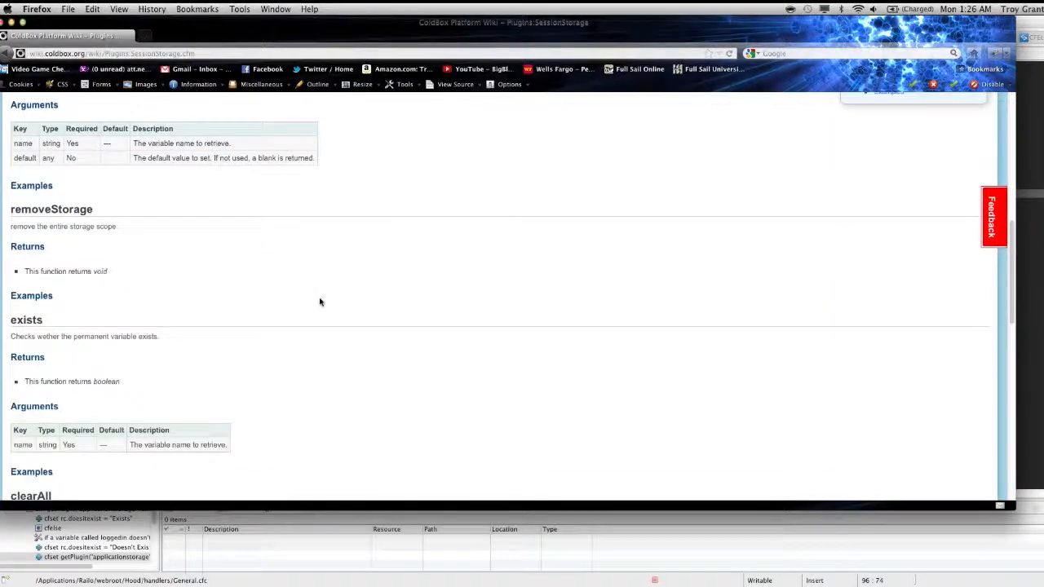
{"action": "scroll", "scroll_direction": "down", "scroll_amount": 3}
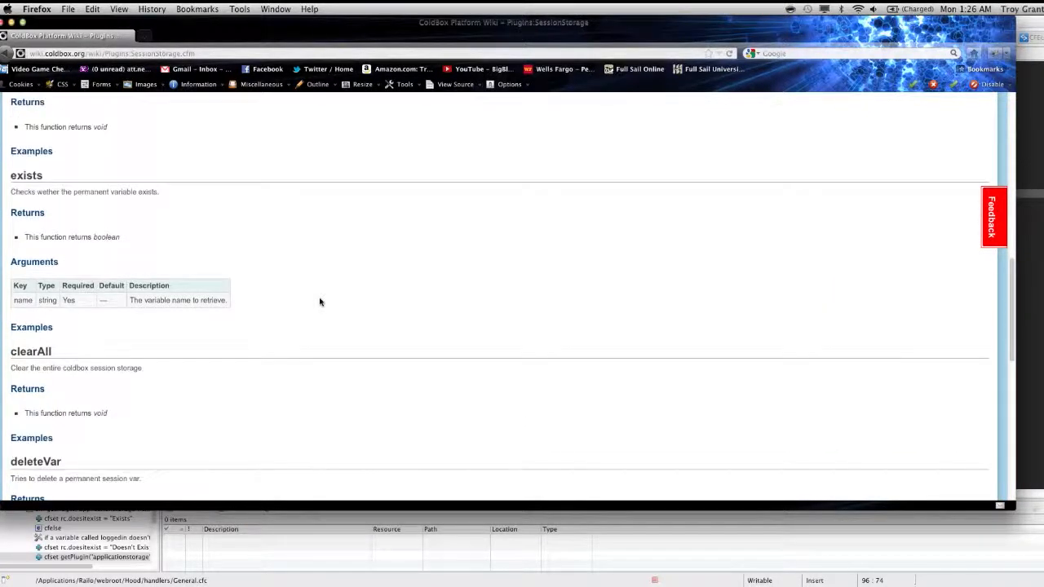
{"action": "scroll", "scroll_direction": "down", "scroll_amount": 3}
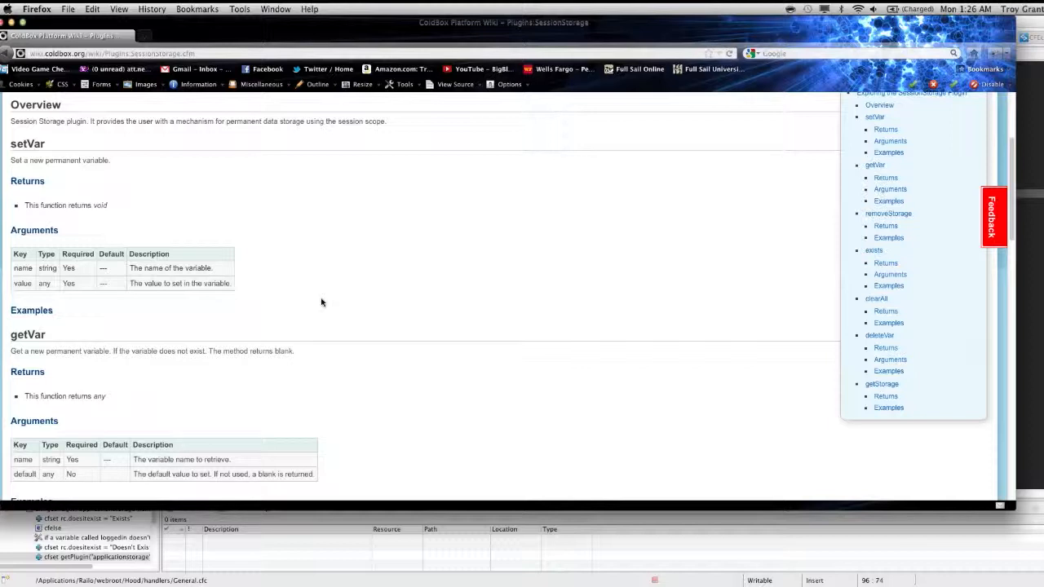
{"action": "scroll", "scroll_direction": "down", "scroll_amount": 3}
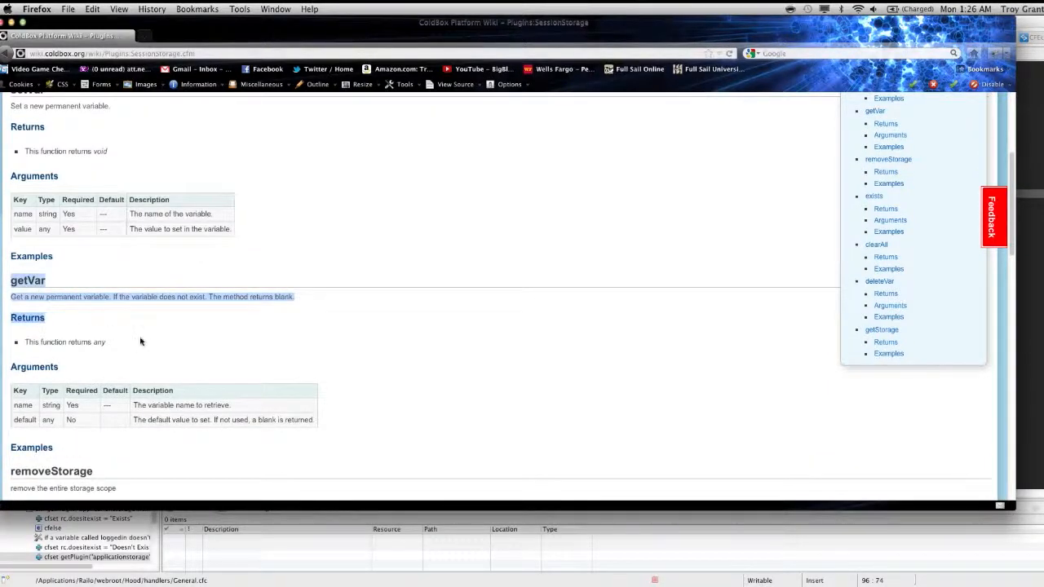
{"action": "scroll", "scroll_direction": "down", "scroll_amount": 3}
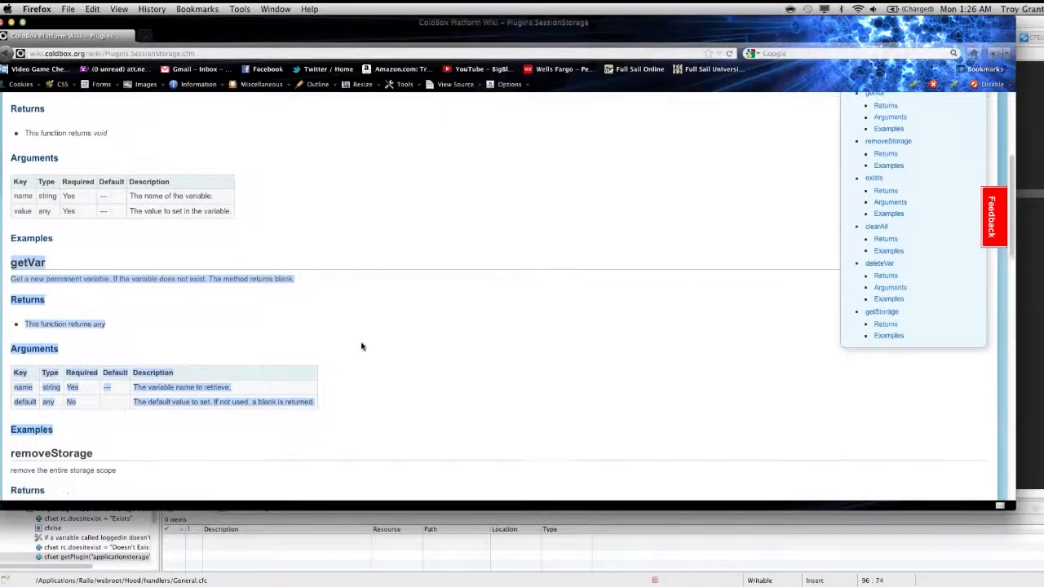
{"action": "scroll", "scroll_direction": "down", "scroll_amount": 3}
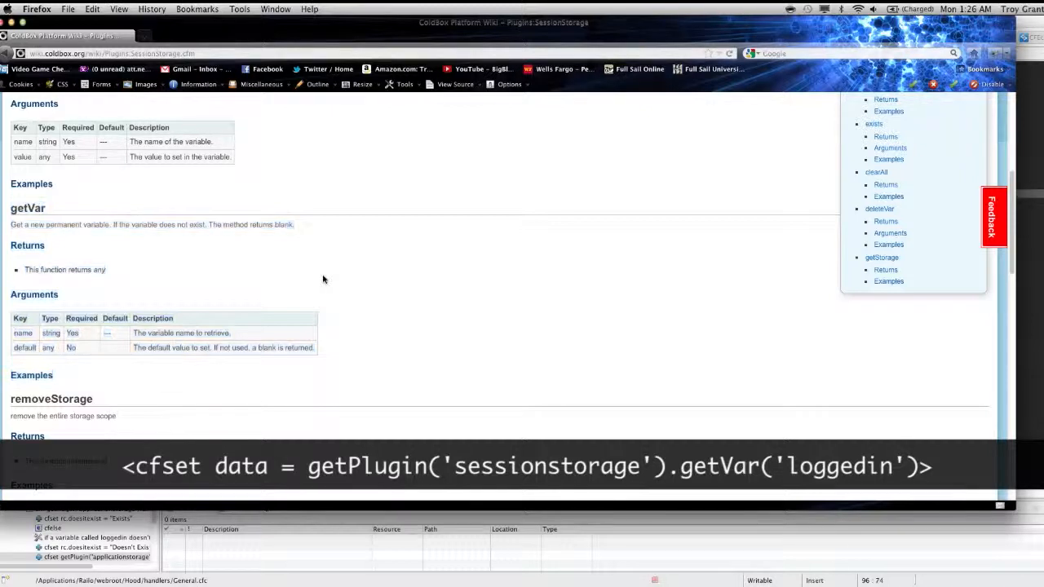
Scroll to and select the getStorage wiki section, then scroll General.cfc in Eclipse
{"action": "scroll", "scroll_direction": "down", "scroll_amount": 3}
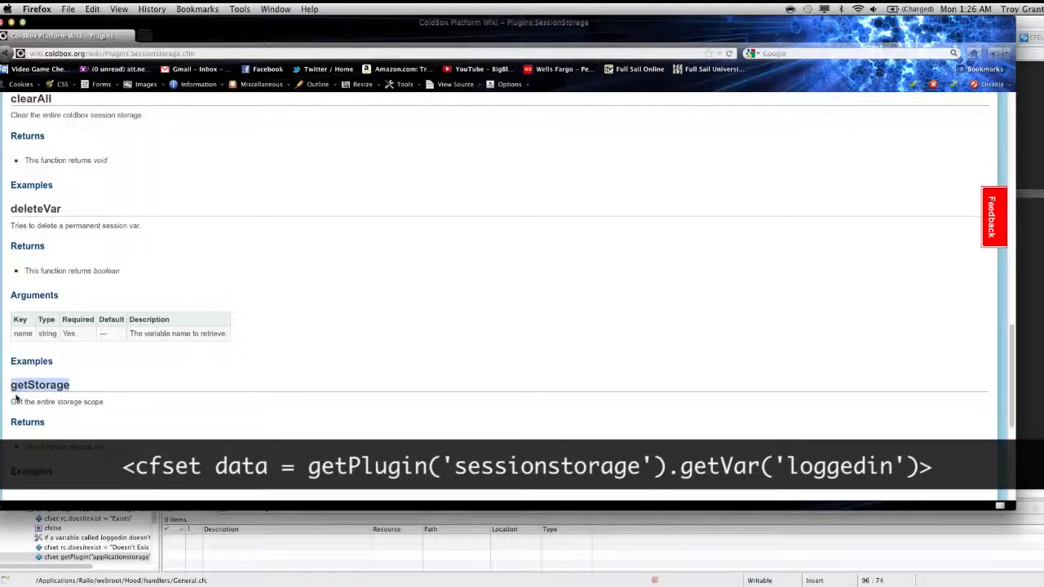
{"action": "scroll", "scroll_direction": "down", "scroll_amount": 3}
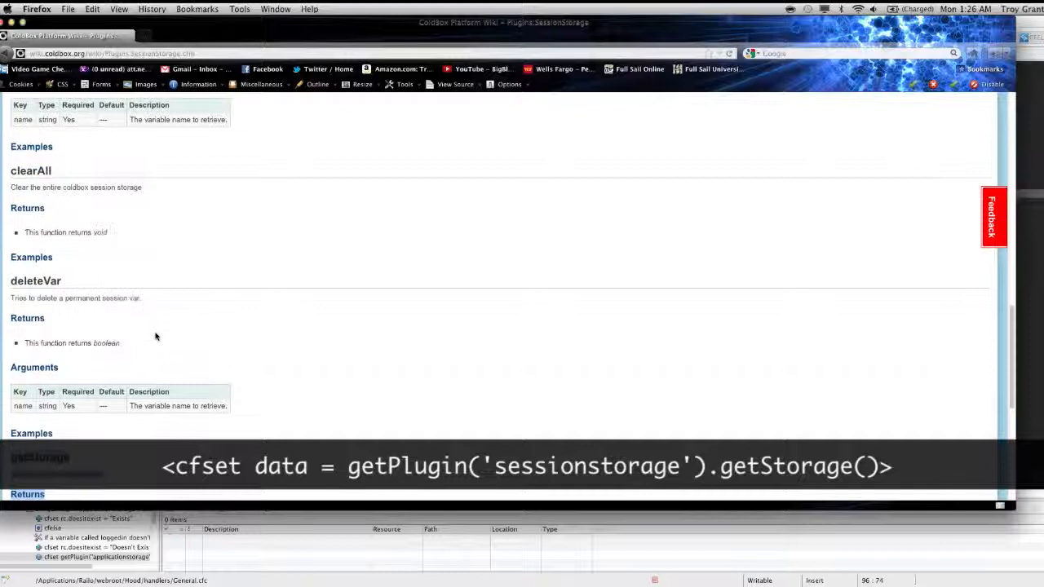
{"action": "scroll", "scroll_direction": "down", "scroll_amount": 3}
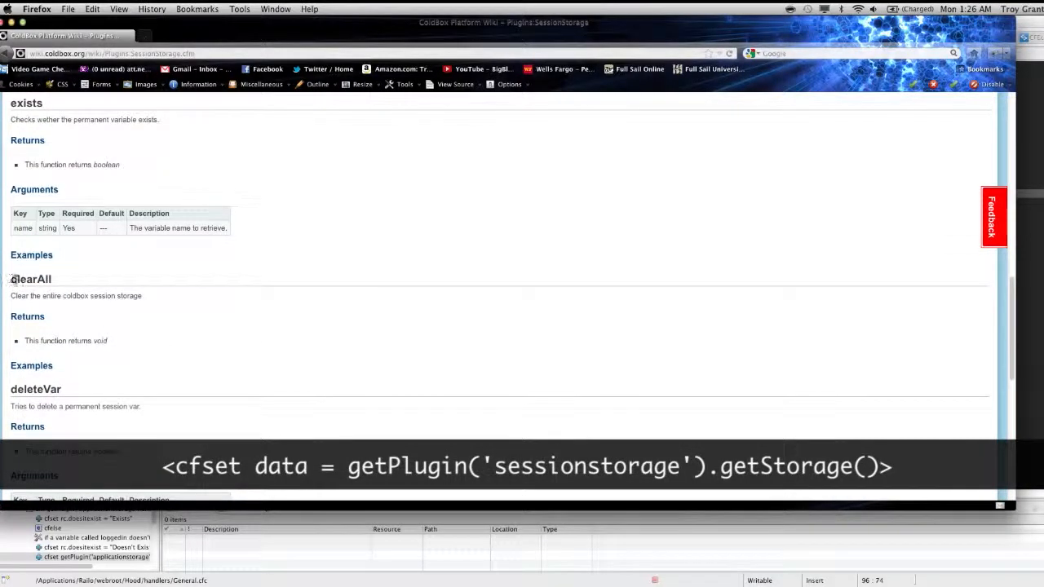
{"action": "left_click_drag", "start_coordinate": [11, 278], "coordinate": [137, 341]}
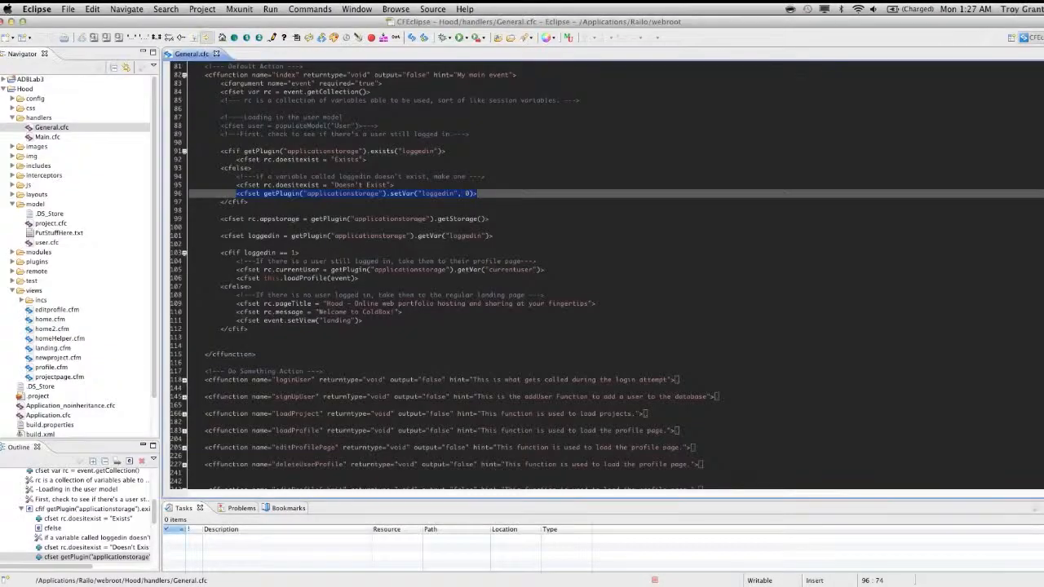
{"action": "scroll", "scroll_direction": "down", "scroll_amount": 3}
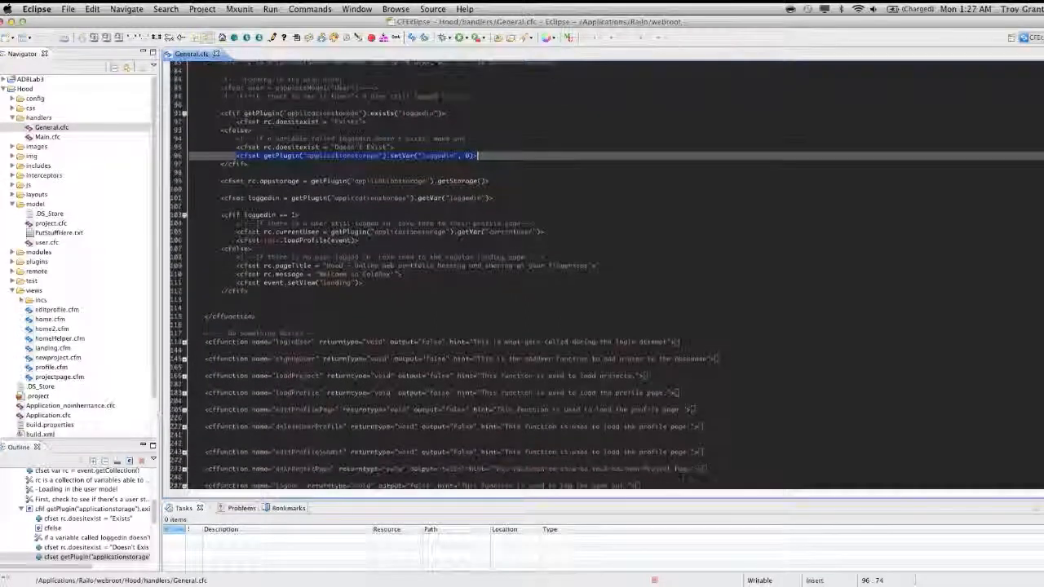